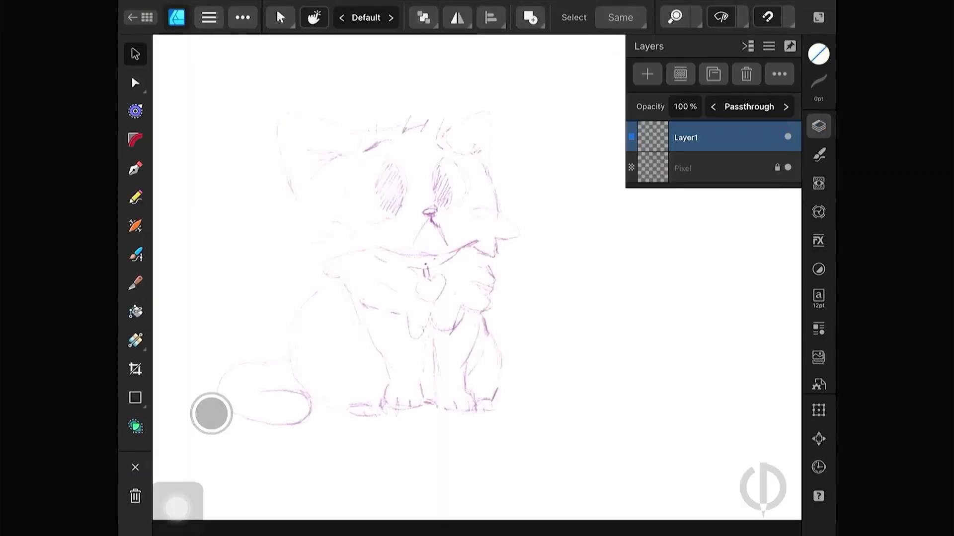
Ink brown 6.1pt vector line art over the purple cat sketch, finishing with the tail curve.
{"action": "left_click", "coordinate": [134, 197]}
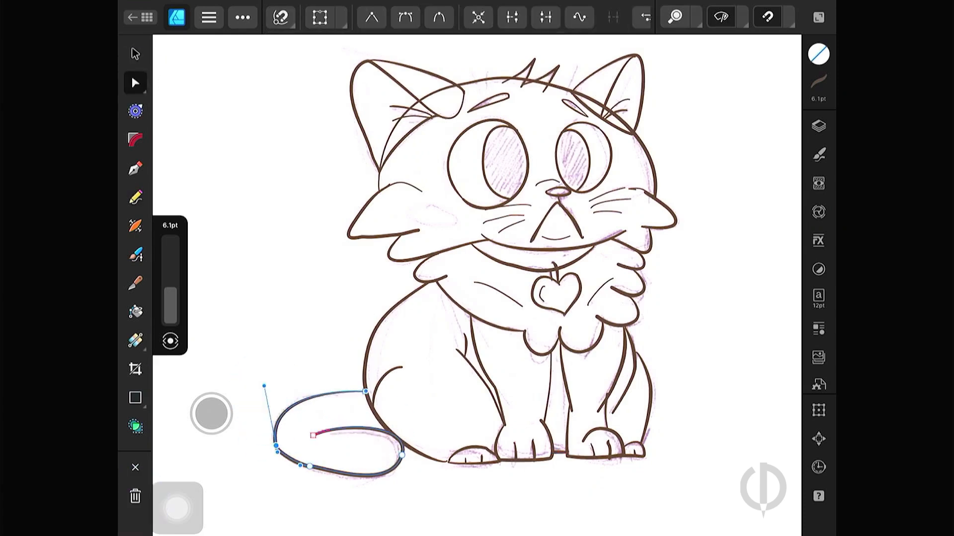
Turn off visibility of the locked sketch layer so only the brown line art shows.
{"action": "left_click", "coordinate": [817, 126]}
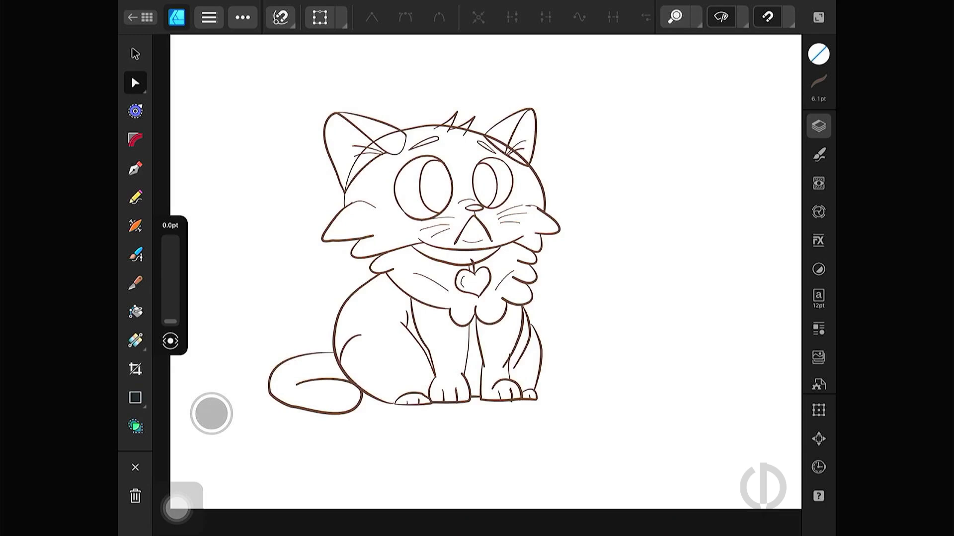
{"action": "left_click", "coordinate": [817, 126]}
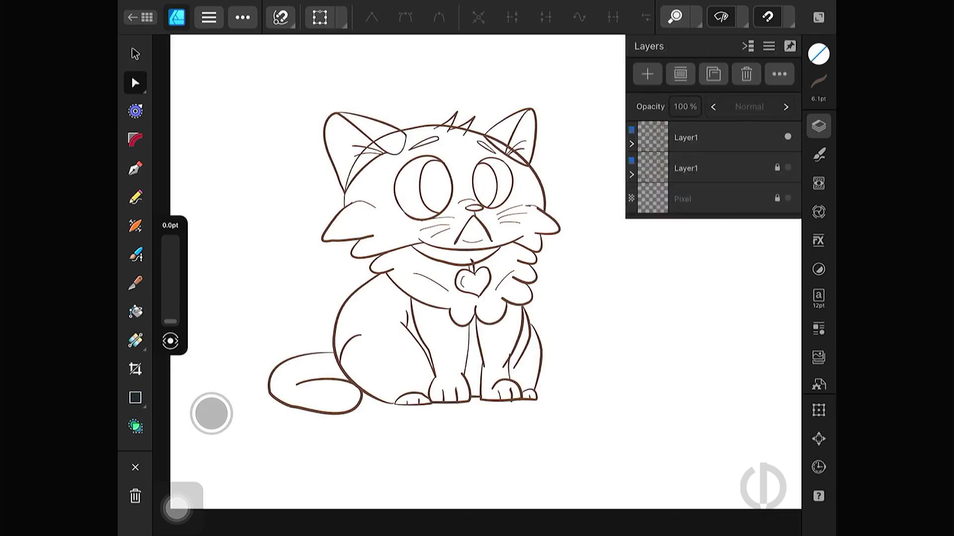
{"action": "left_click", "coordinate": [647, 73]}
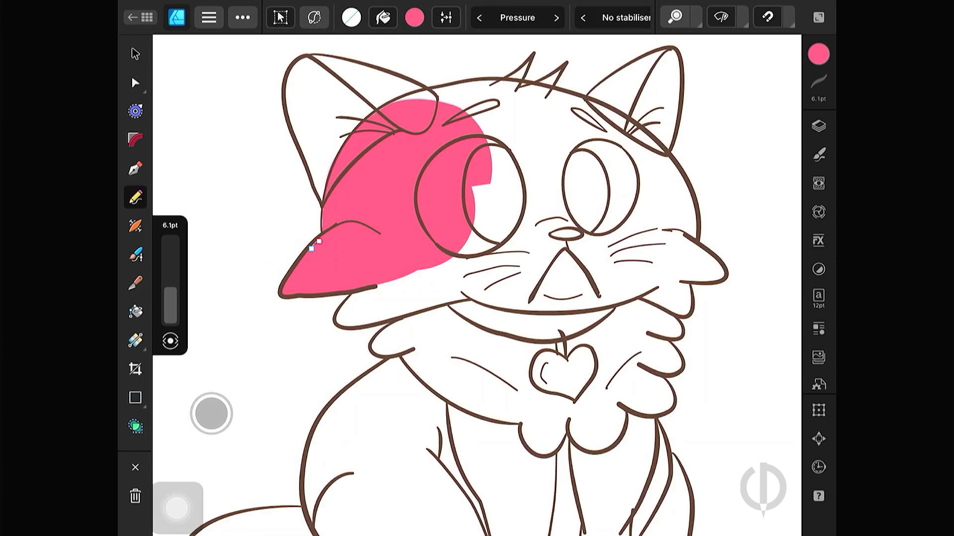
{"action": "left_click", "coordinate": [135, 254]}
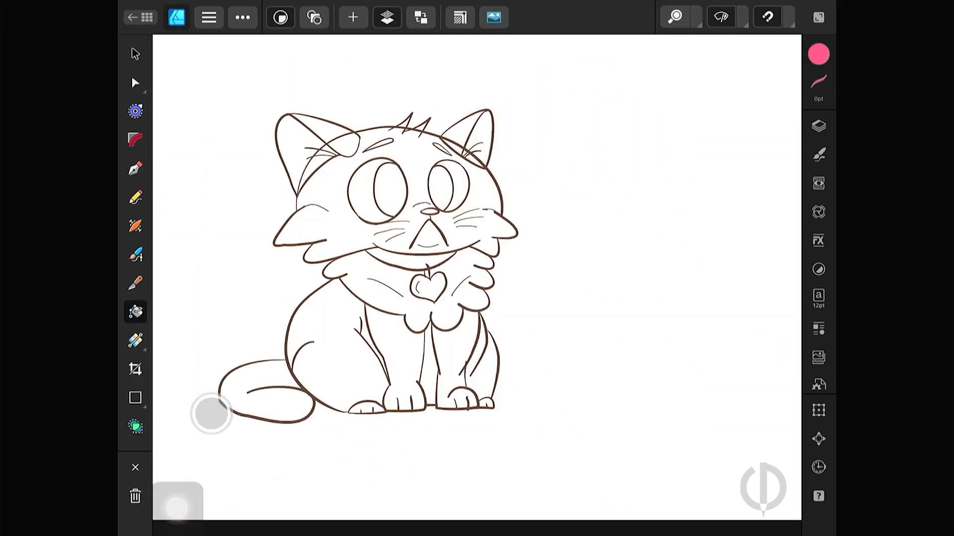
Expand the stroke of all cat curves and merge them into a single Curves outline object.
{"action": "left_click", "coordinate": [817, 126]}
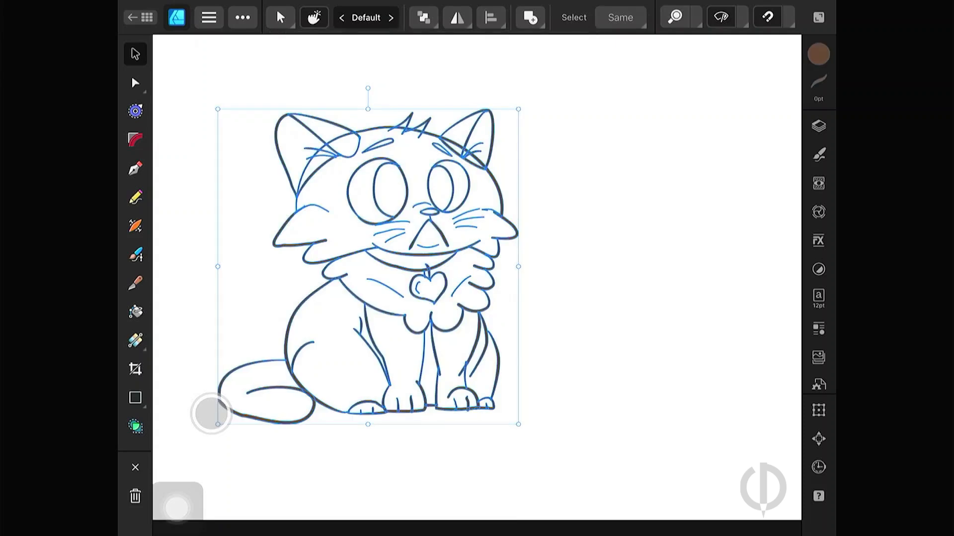
{"action": "left_click", "coordinate": [135, 426]}
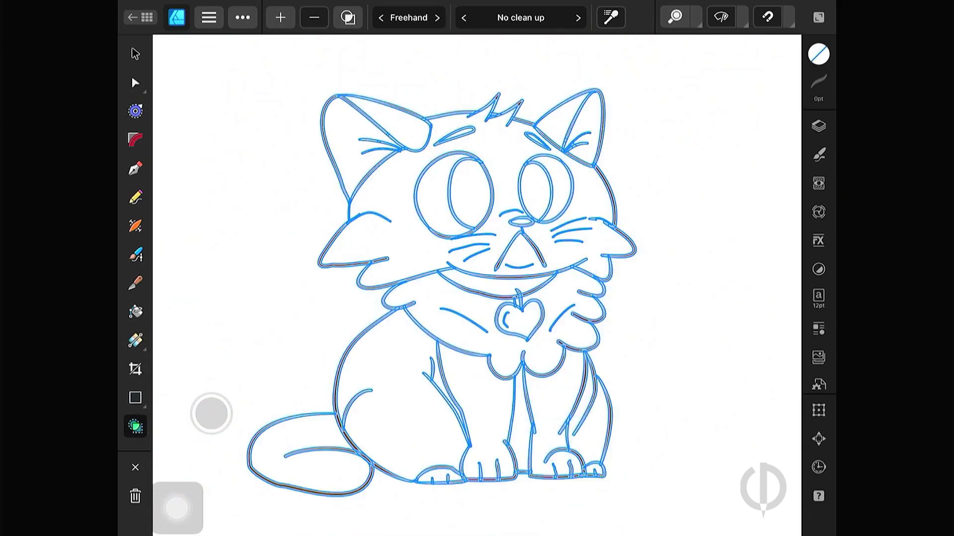
{"action": "left_click", "coordinate": [134, 54]}
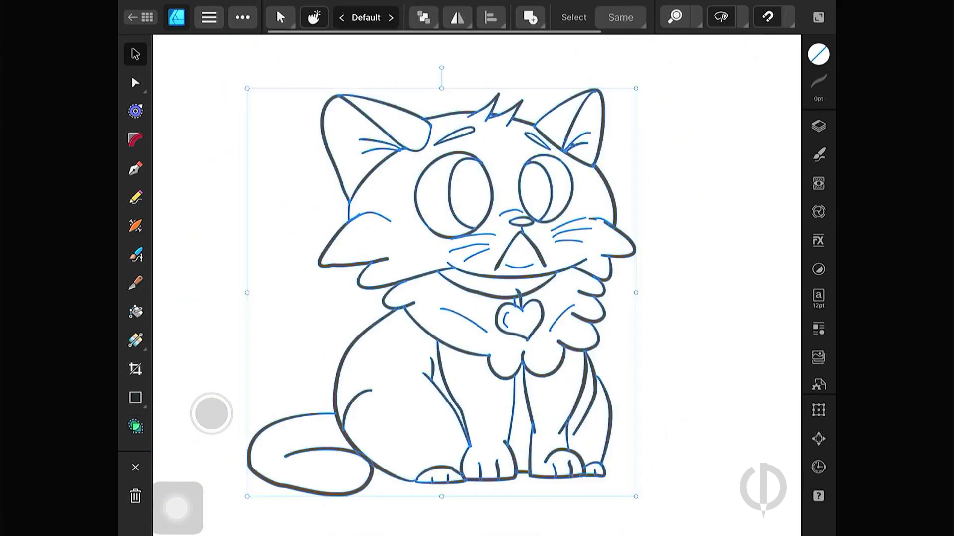
{"action": "left_click", "coordinate": [529, 16]}
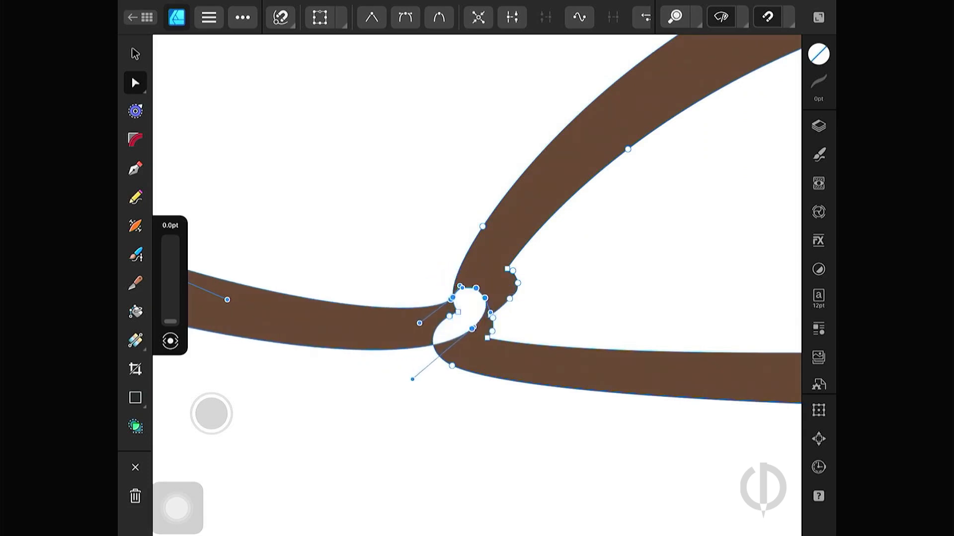
{"action": "left_click", "coordinate": [241, 17]}
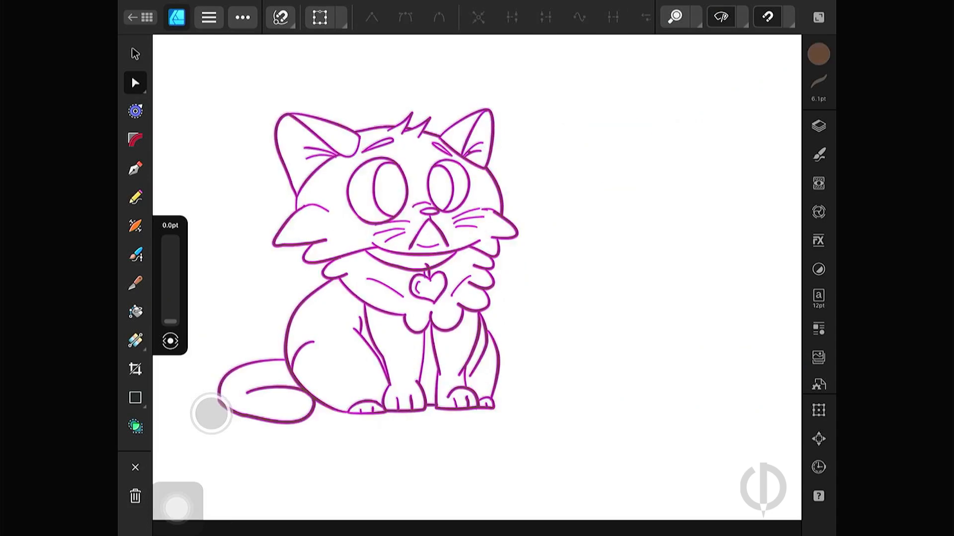
Rename the merged Curves object to 'ink' in the Layers panel.
{"action": "left_click", "coordinate": [818, 126]}
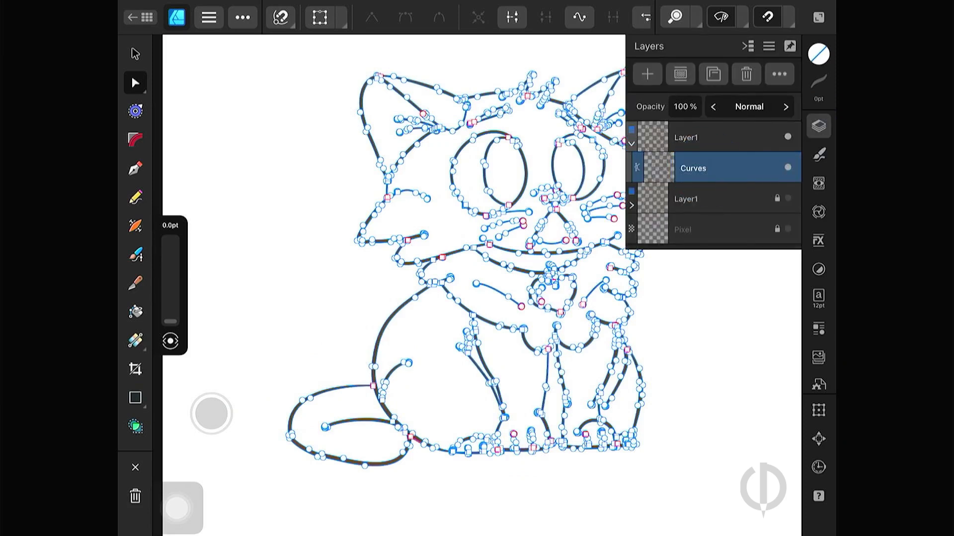
{"action": "double_click", "coordinate": [691, 168]}
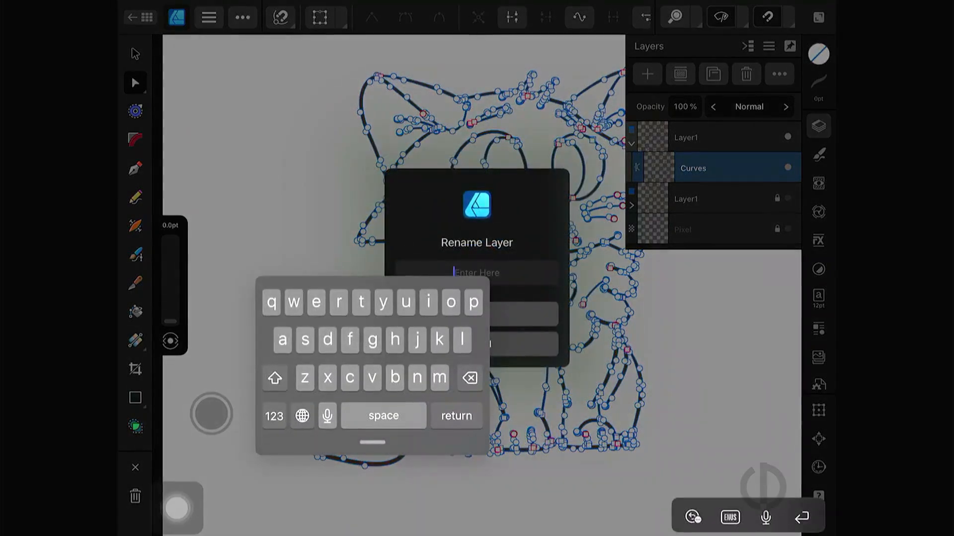
{"action": "type", "text": "ink"}
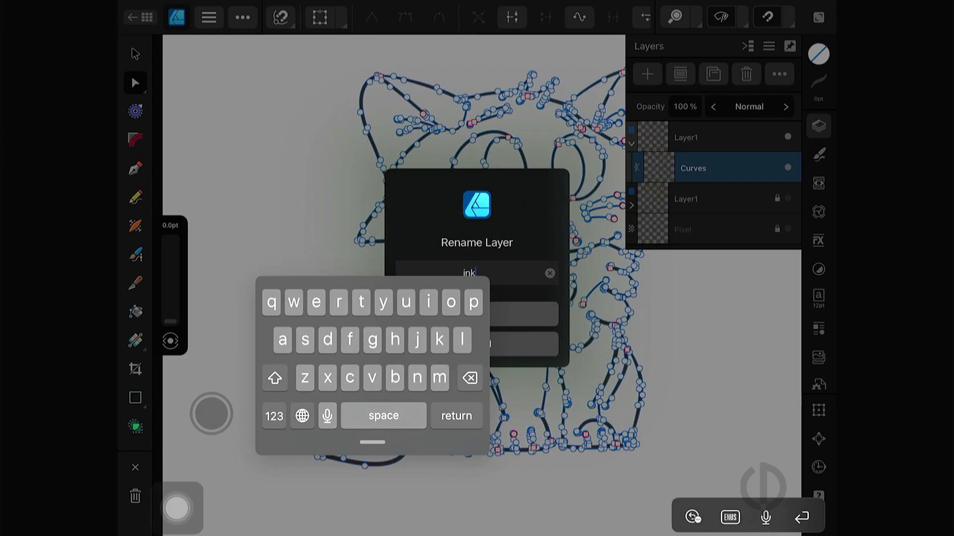
{"action": "key", "text": "return"}
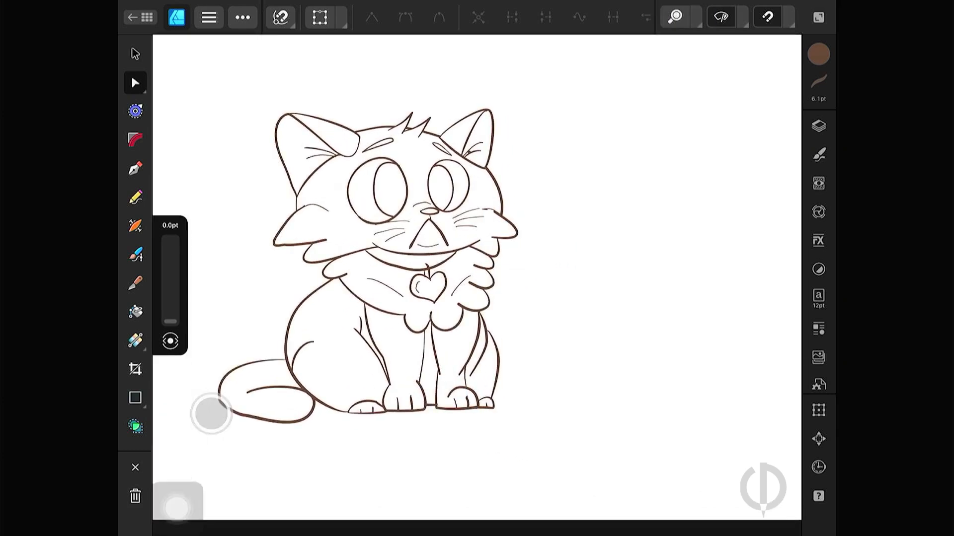
{"action": "left_click", "coordinate": [135, 197]}
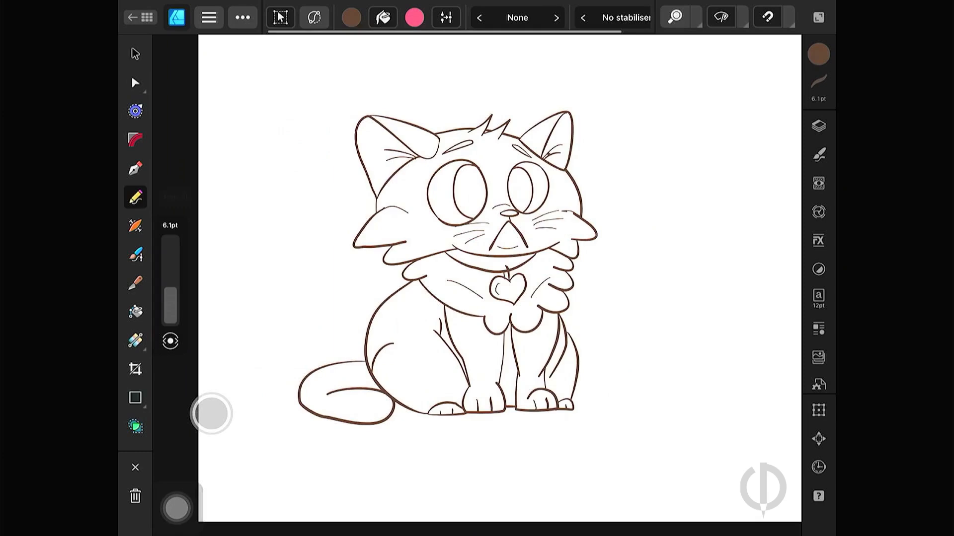
Choose a yellow fill and draw a closed freehand blob covering the whole cat.
{"action": "left_click", "coordinate": [817, 53]}
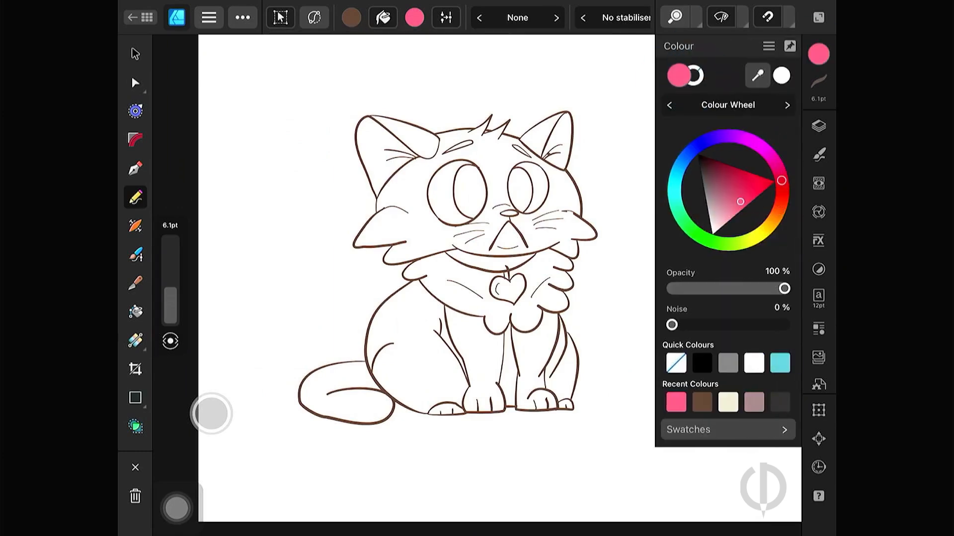
{"action": "left_click", "coordinate": [782, 219]}
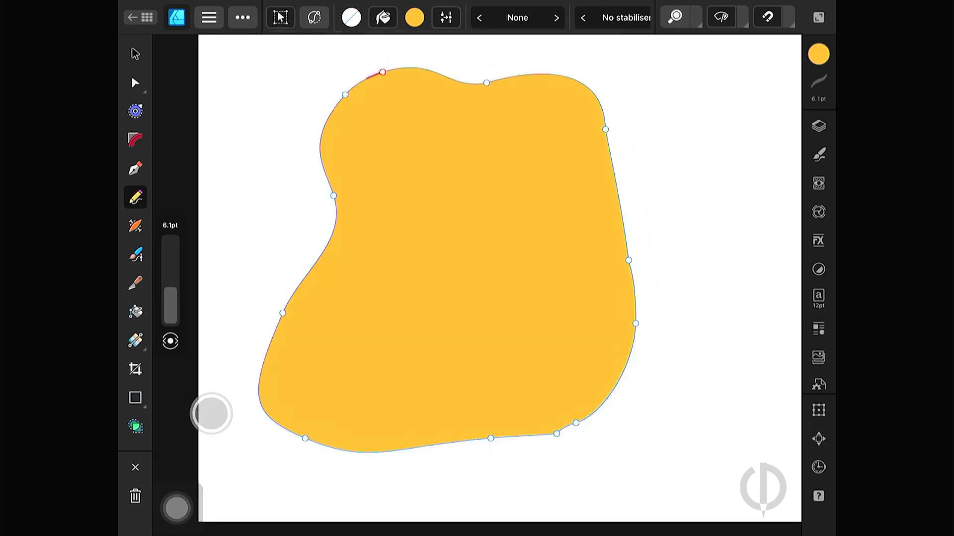
{"action": "left_click", "coordinate": [817, 126]}
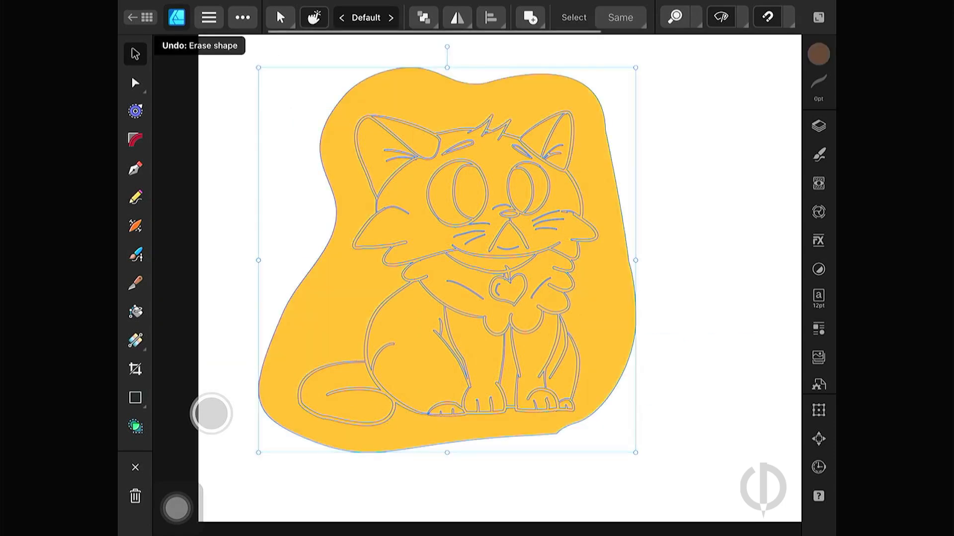
Review the divided yellow Curve pieces in Layers and remove them, leaving only the brown line art.
{"action": "left_click", "coordinate": [528, 17]}
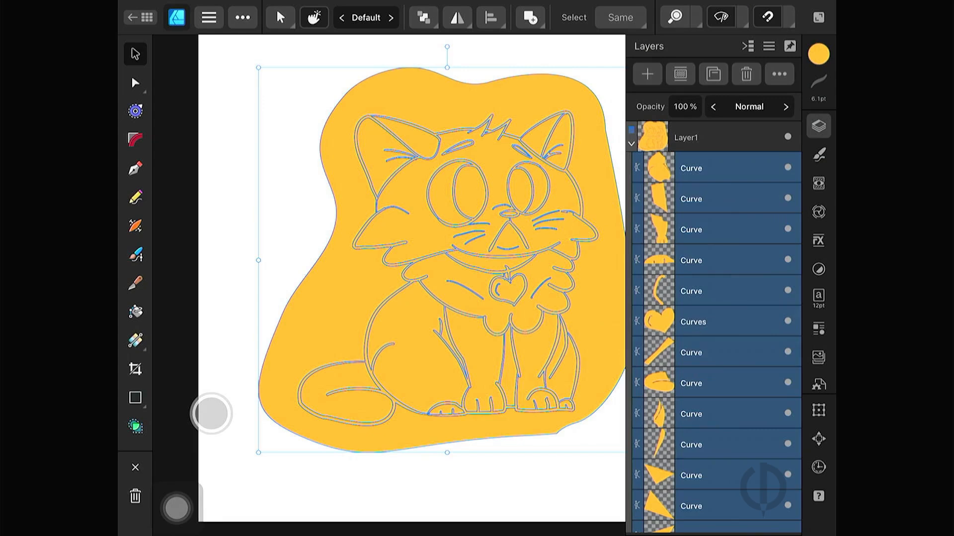
{"action": "scroll", "scroll_direction": "down", "scroll_amount": 3}
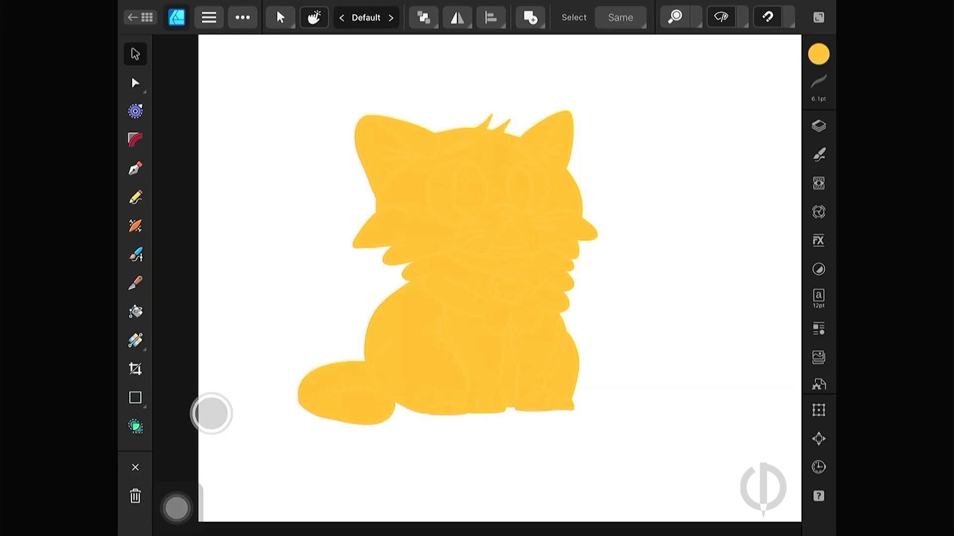
{"action": "left_click", "coordinate": [817, 126]}
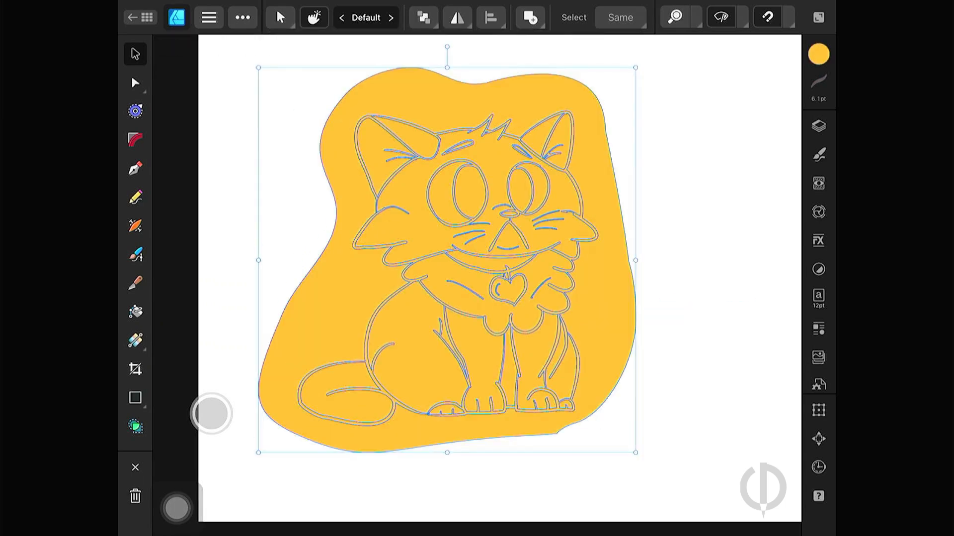
{"action": "left_click", "coordinate": [817, 126]}
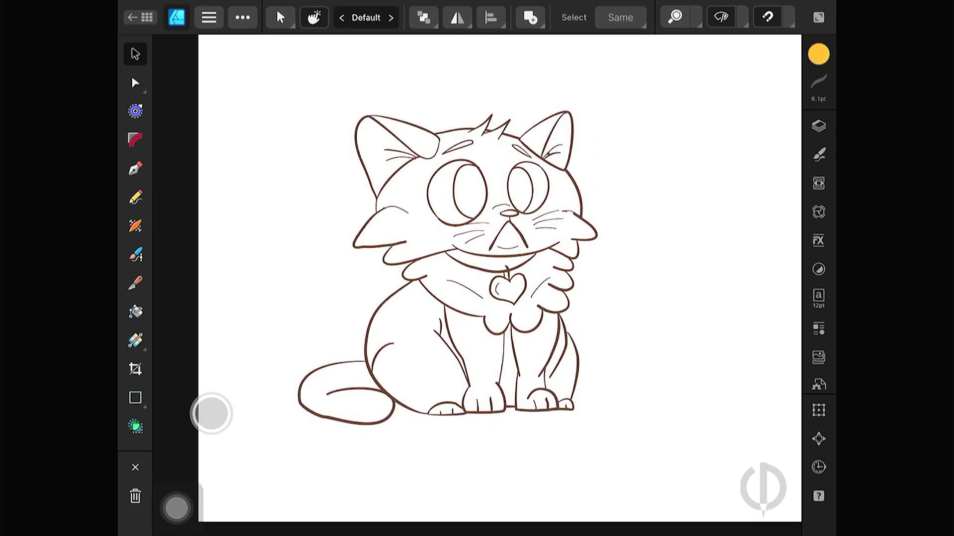
Fill the enclosed holes of the ink copy, rename it 'ink' and pick a pale yellow fill.
{"action": "left_click", "coordinate": [817, 126]}
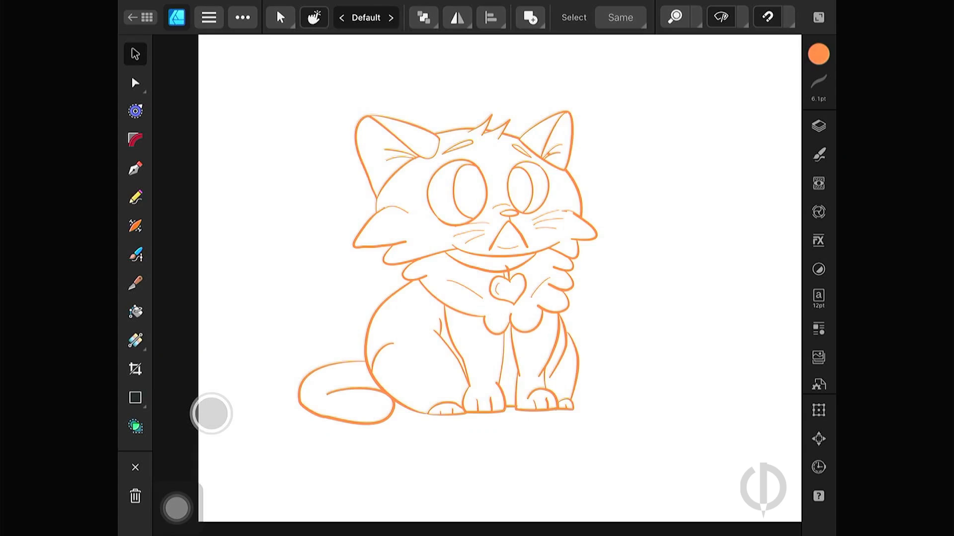
{"action": "left_click", "coordinate": [818, 126]}
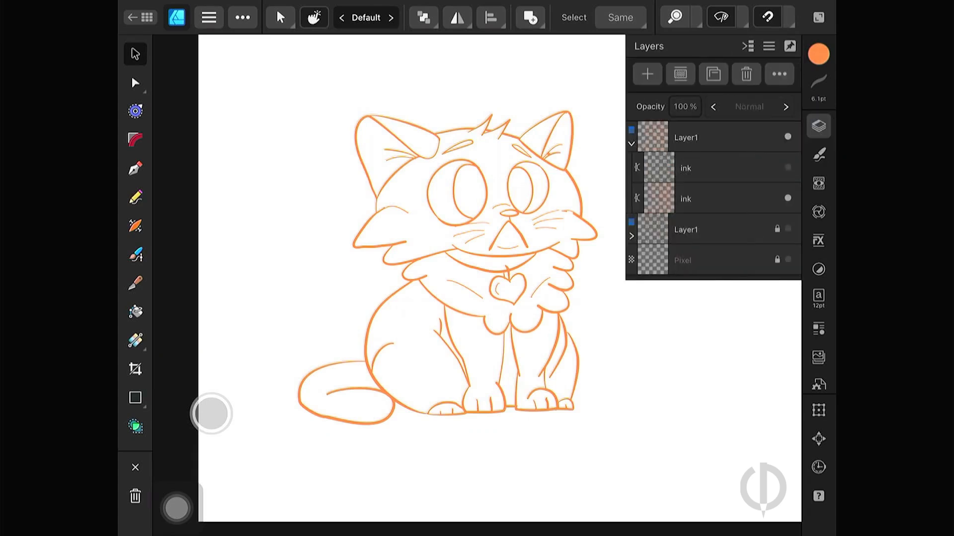
{"action": "left_click", "coordinate": [686, 199]}
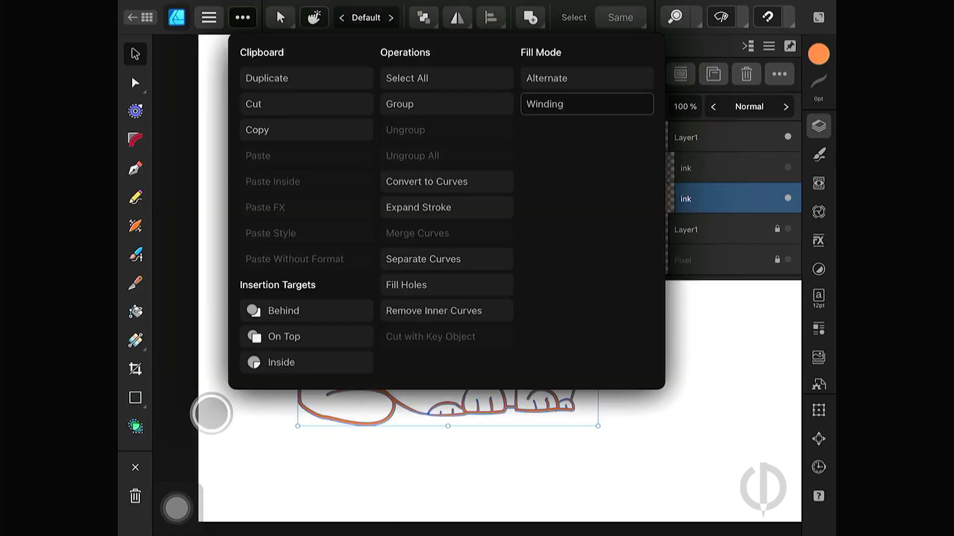
{"action": "left_click", "coordinate": [405, 285]}
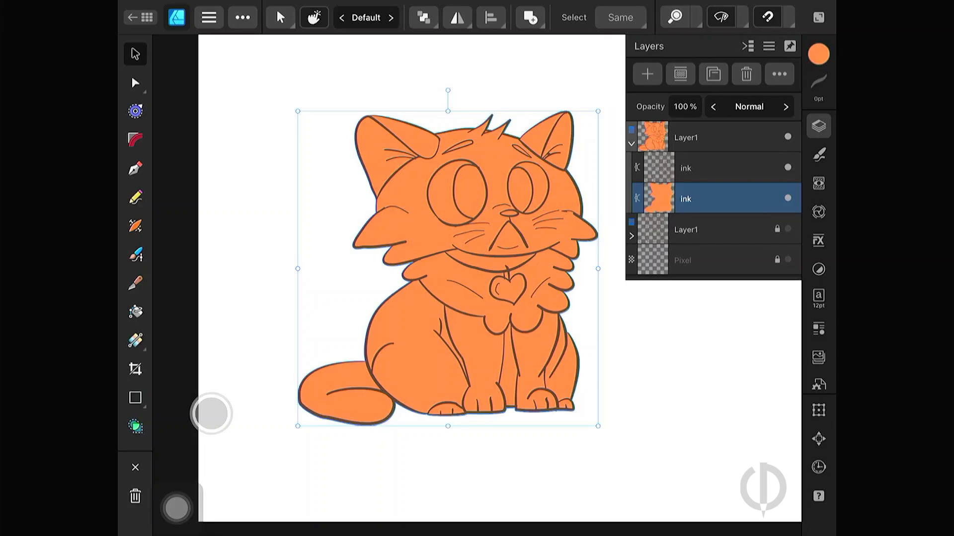
{"action": "double_click", "coordinate": [684, 199]}
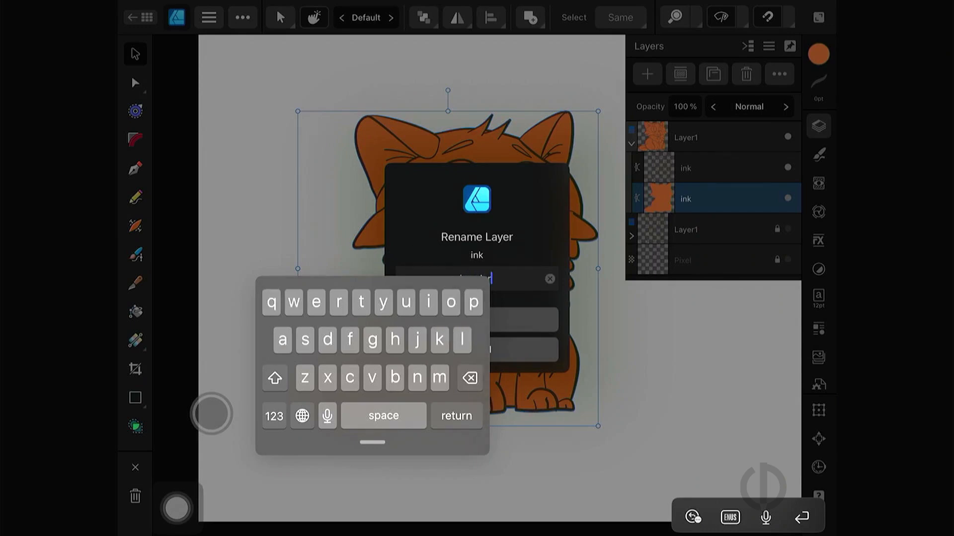
{"action": "key", "text": "return"}
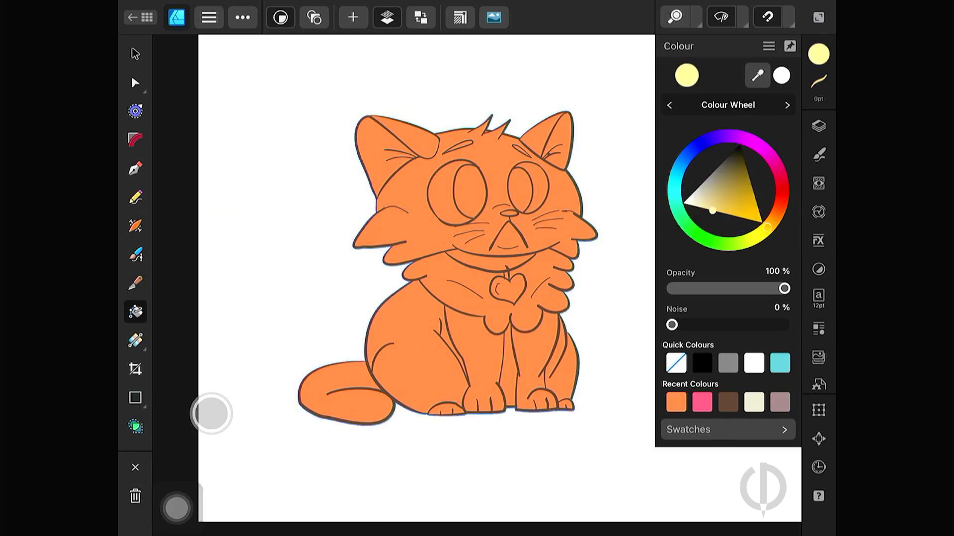
{"action": "left_click", "coordinate": [818, 126]}
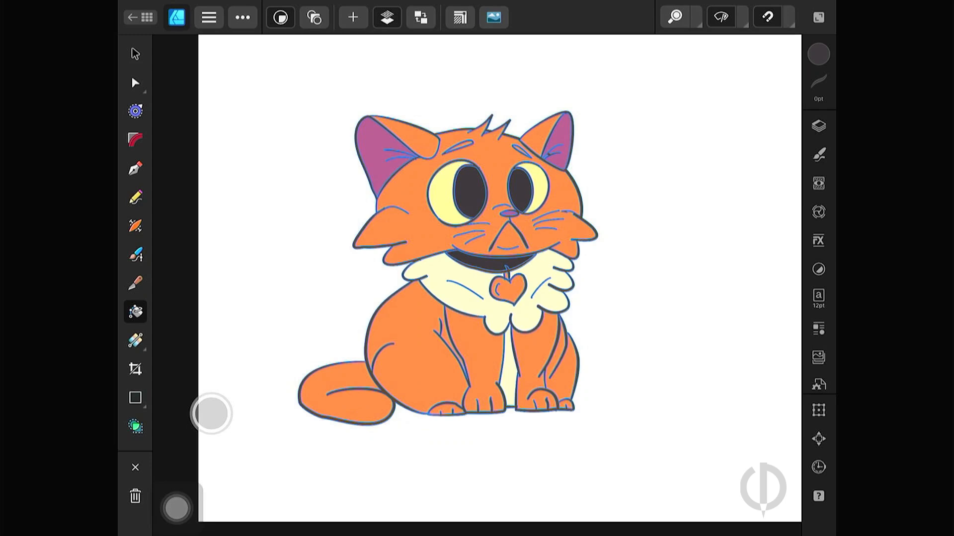
Flood-fill ears purple, eyes yellow with dark pupils, ruff cream, collar dark and heart tag gold.
{"action": "left_click", "coordinate": [134, 53]}
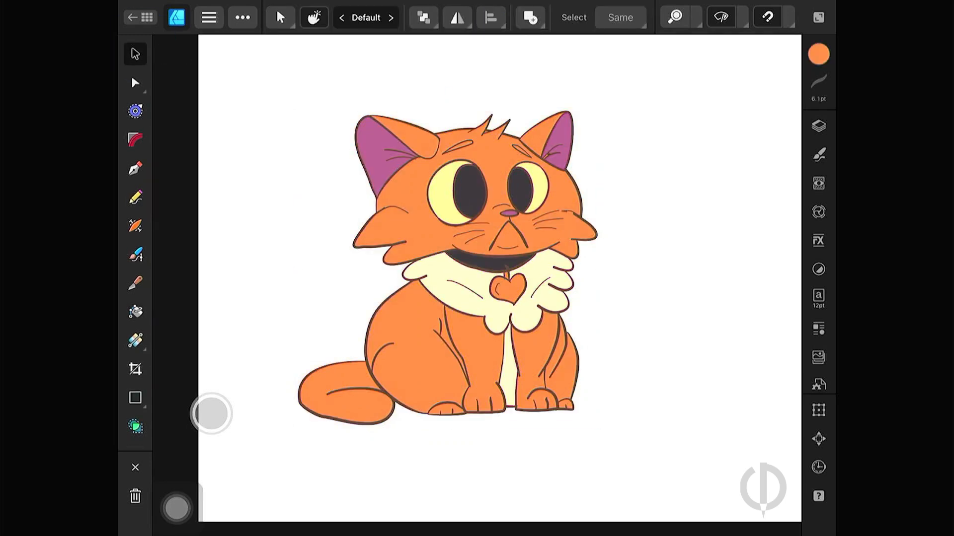
{"action": "left_click", "coordinate": [817, 127]}
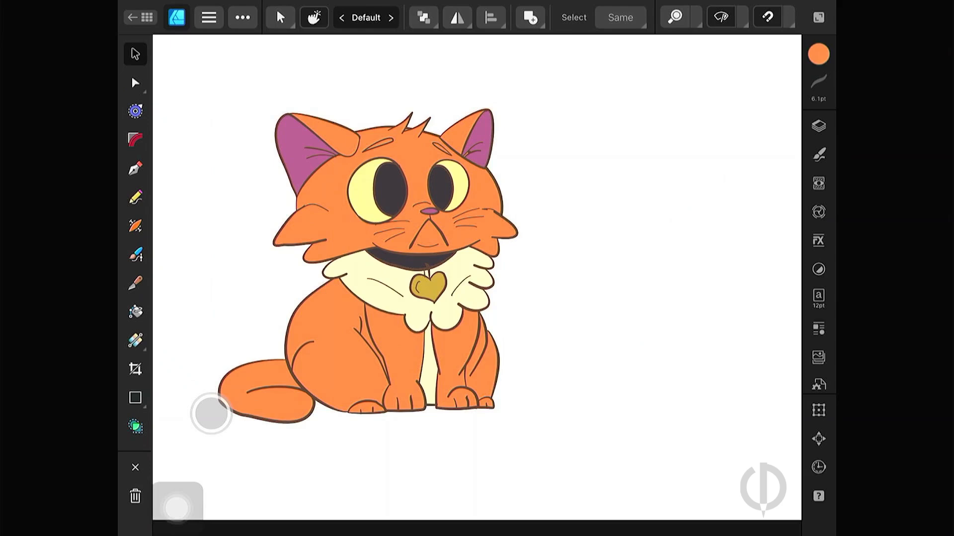
Duplicate the colour layer and rename the copies to 'shadow' and 'HL'.
{"action": "left_click", "coordinate": [818, 126]}
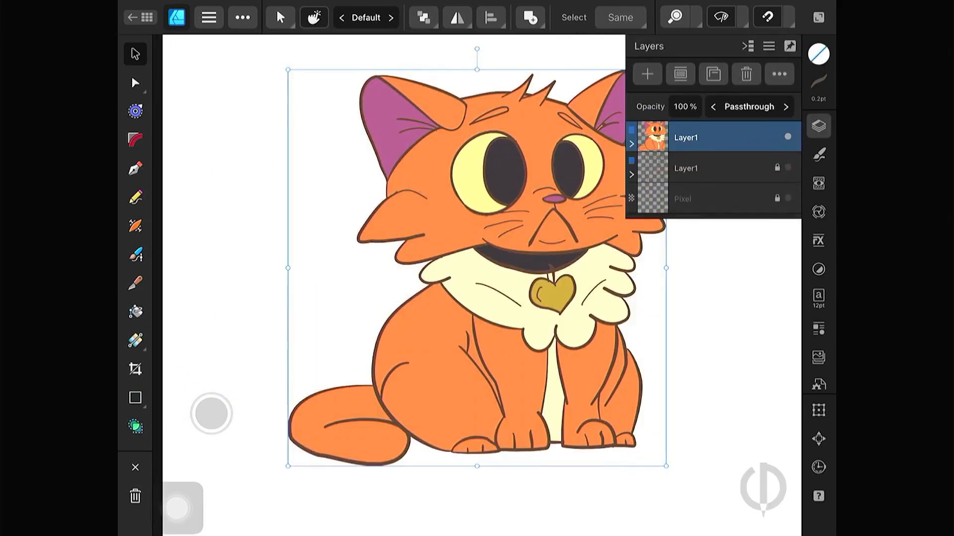
{"action": "left_click", "coordinate": [631, 144]}
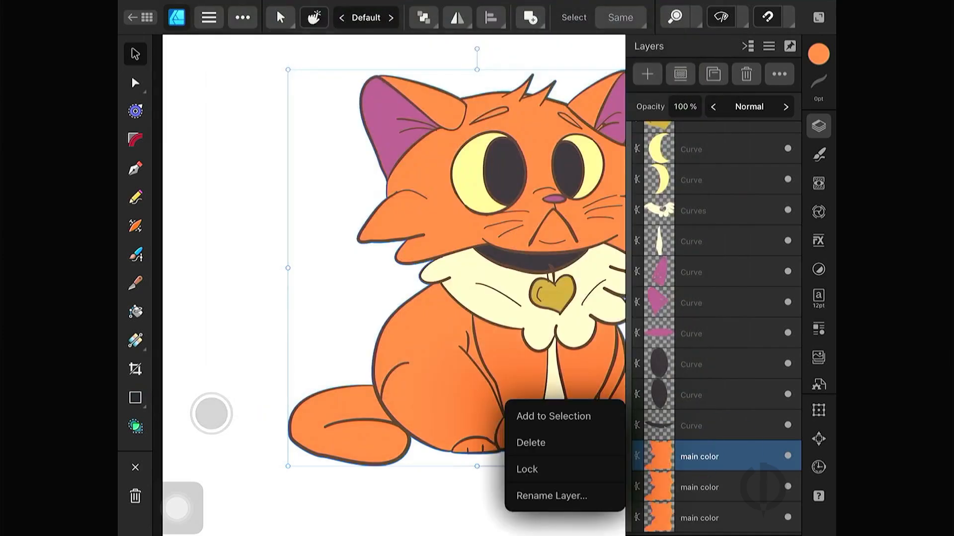
{"action": "left_click", "coordinate": [551, 496]}
{"action": "type", "text": "shadow"}
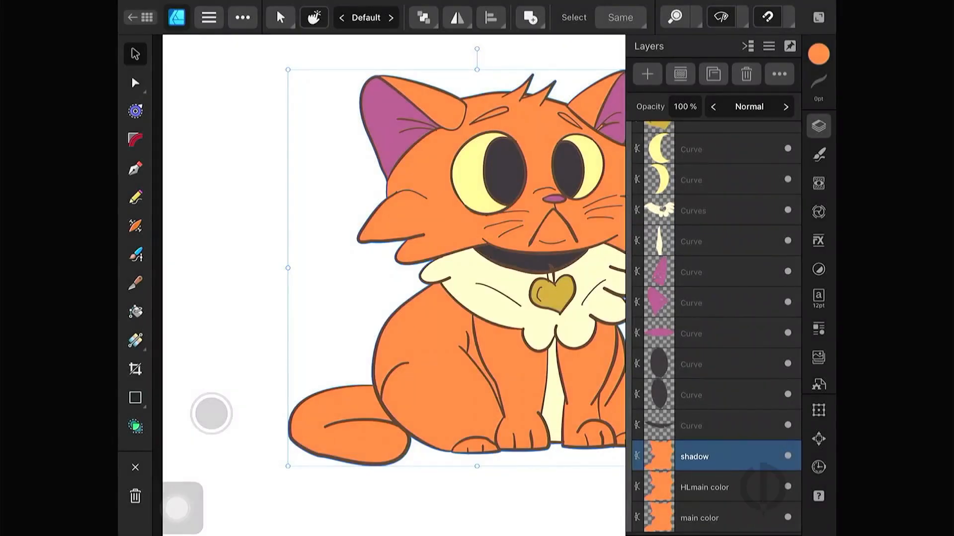
{"action": "double_click", "coordinate": [704, 487]}
{"action": "type", "text": ". HL"}
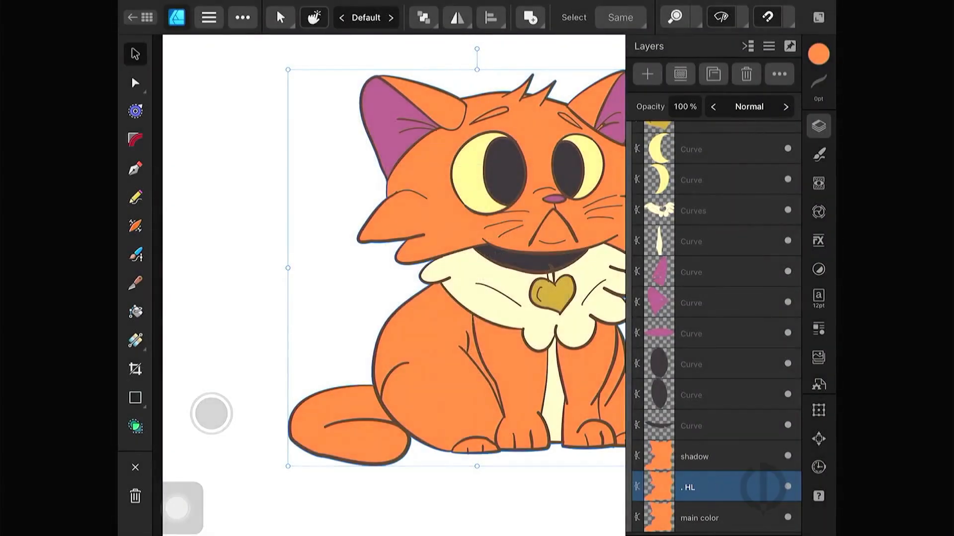
Select every shape with the same fill colour via Select Same > Fill Colour and combine them.
{"action": "left_click", "coordinate": [717, 457]}
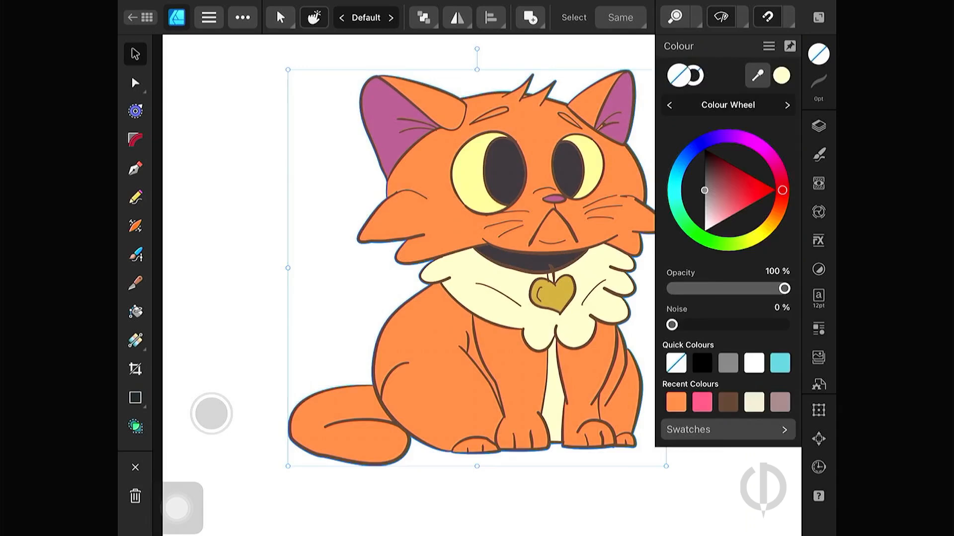
{"action": "left_click", "coordinate": [818, 126]}
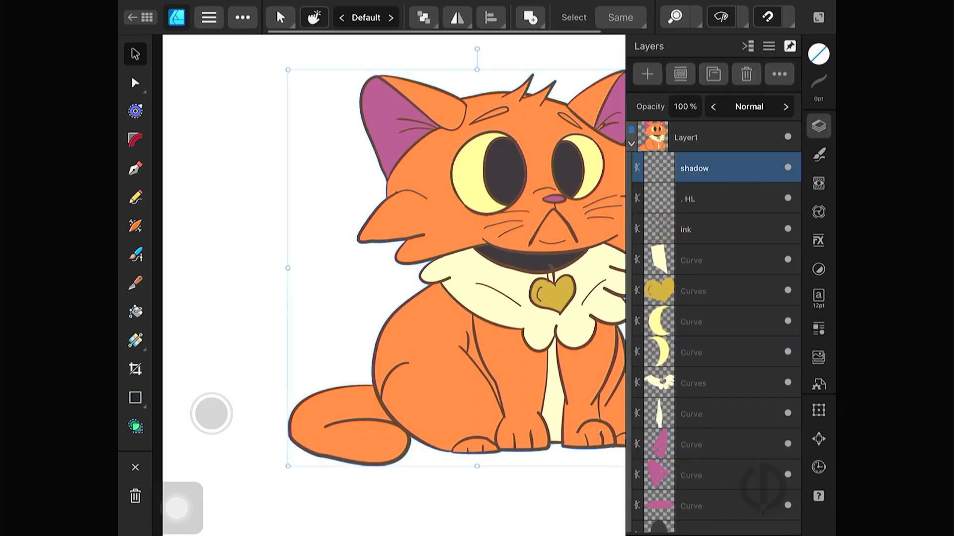
{"action": "left_click", "coordinate": [749, 106]}
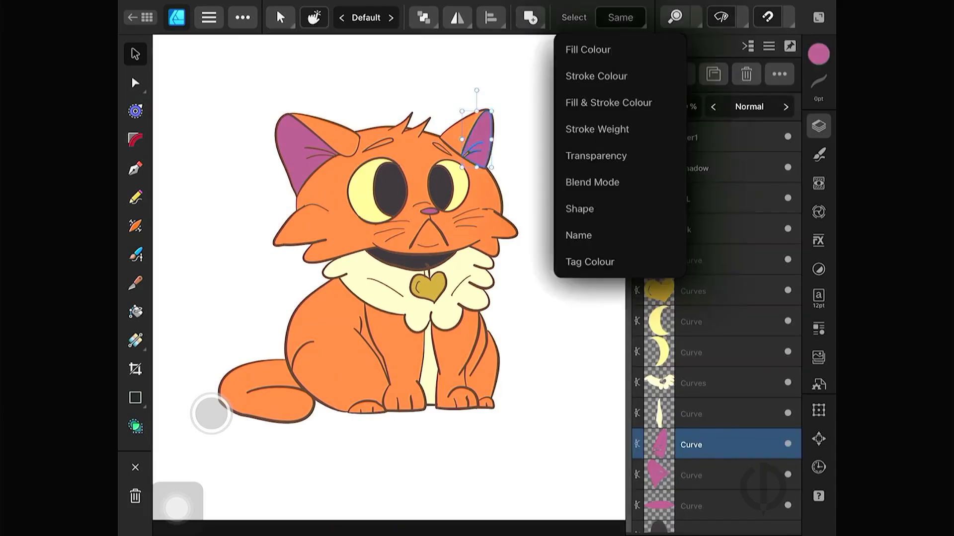
{"action": "left_click", "coordinate": [620, 17]}
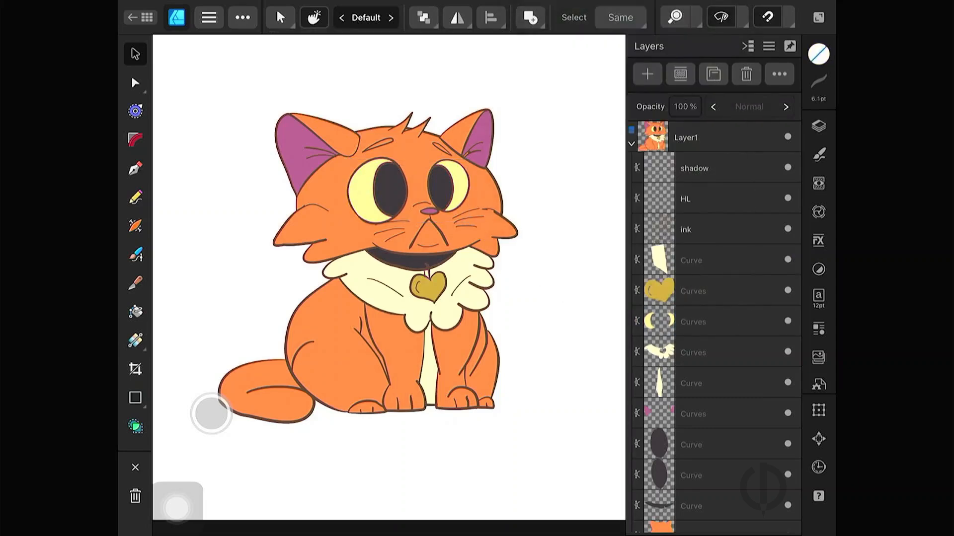
Draw darker orange shading shapes on the head and body, tweak their nodes, and recolour muzzle and chest yellow.
{"action": "left_click", "coordinate": [694, 321]}
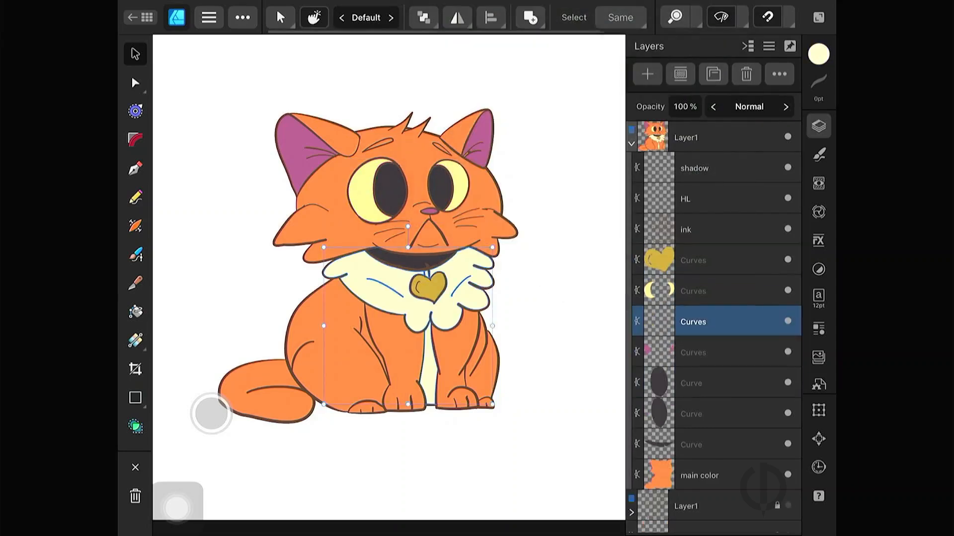
{"action": "left_click", "coordinate": [705, 230]}
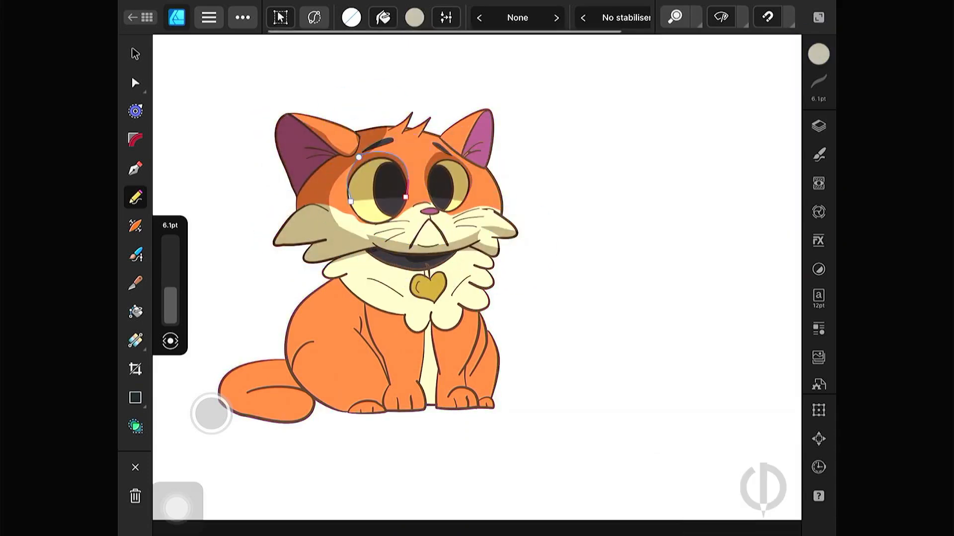
{"action": "left_click", "coordinate": [134, 83]}
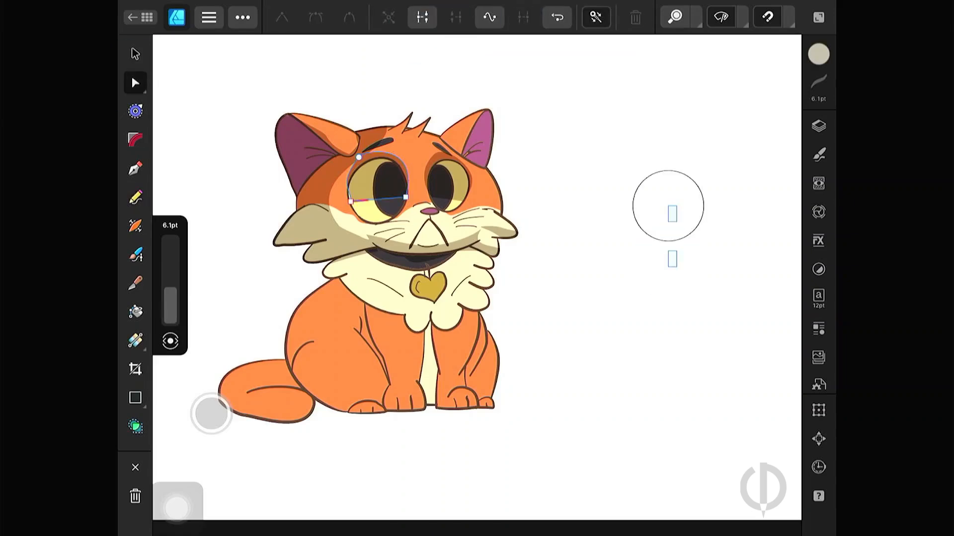
{"action": "left_click", "coordinate": [134, 197]}
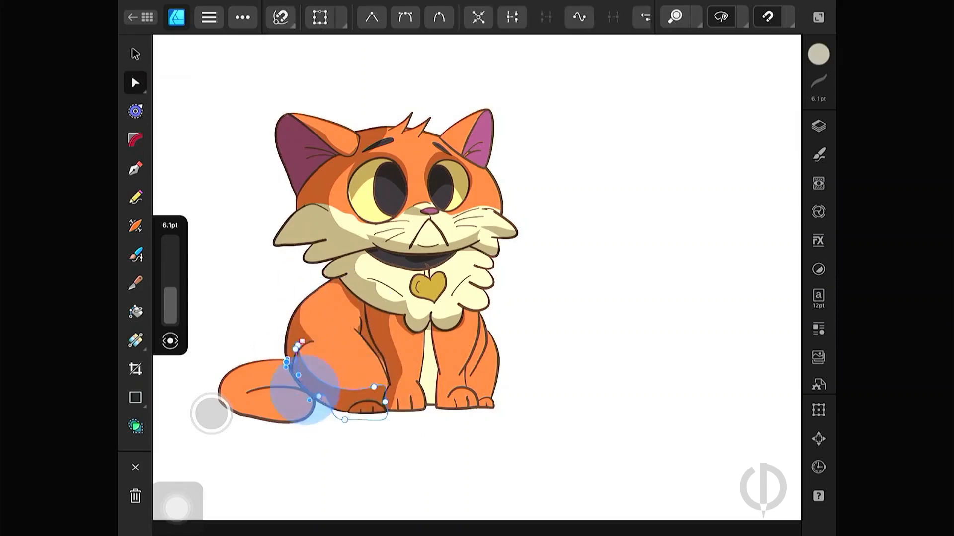
{"action": "left_click", "coordinate": [135, 196]}
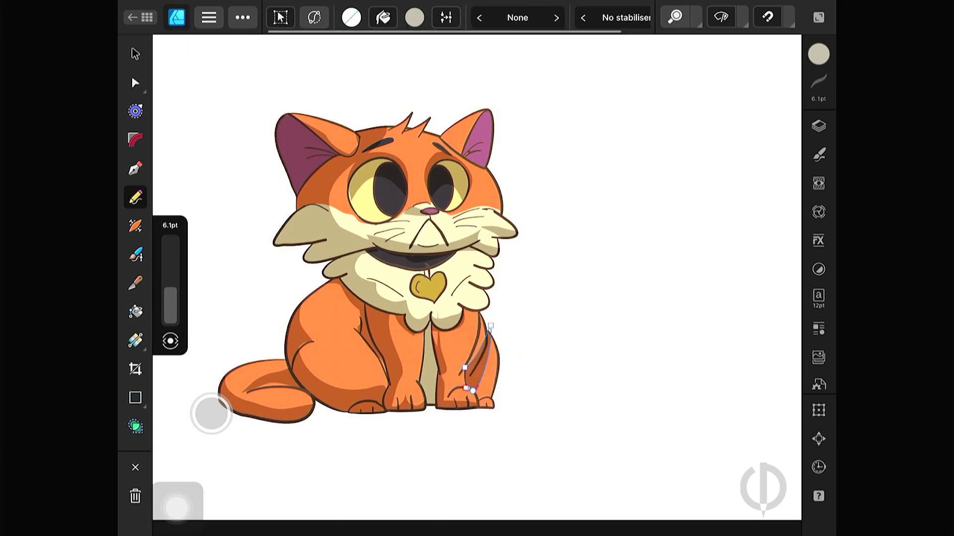
{"action": "left_click", "coordinate": [817, 240]}
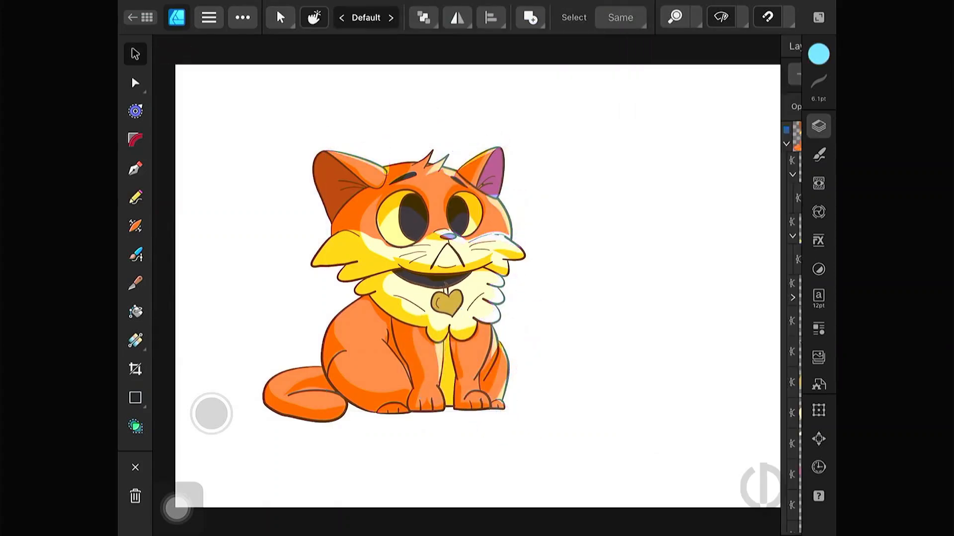
Draw tabby stripe shapes over the head, back, legs and tail and recolour them all purple.
{"action": "left_click", "coordinate": [818, 126]}
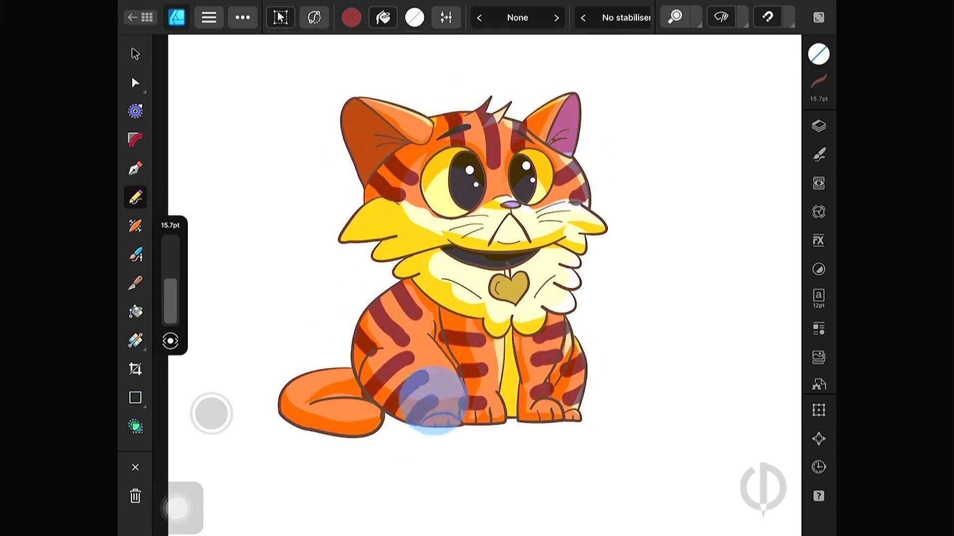
{"action": "left_click", "coordinate": [620, 17]}
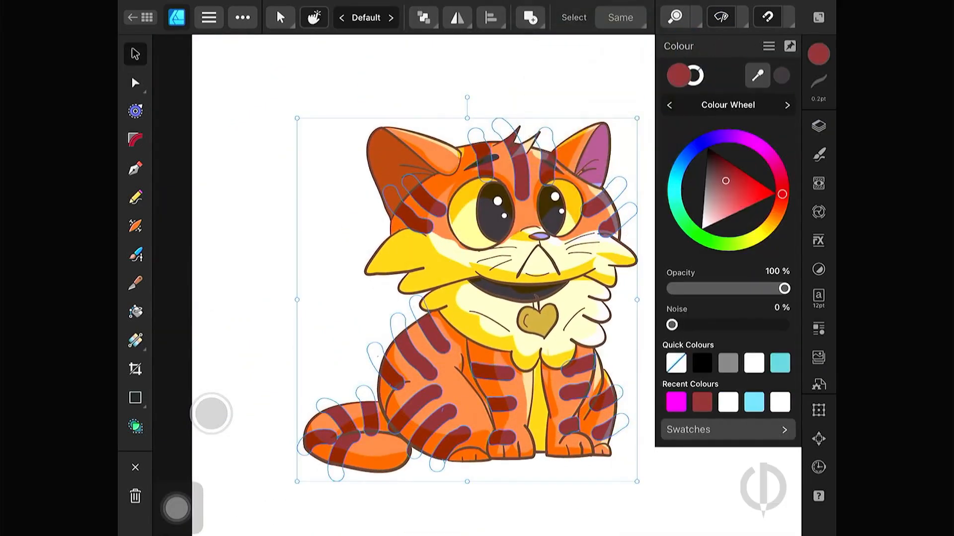
{"action": "left_click", "coordinate": [134, 196]}
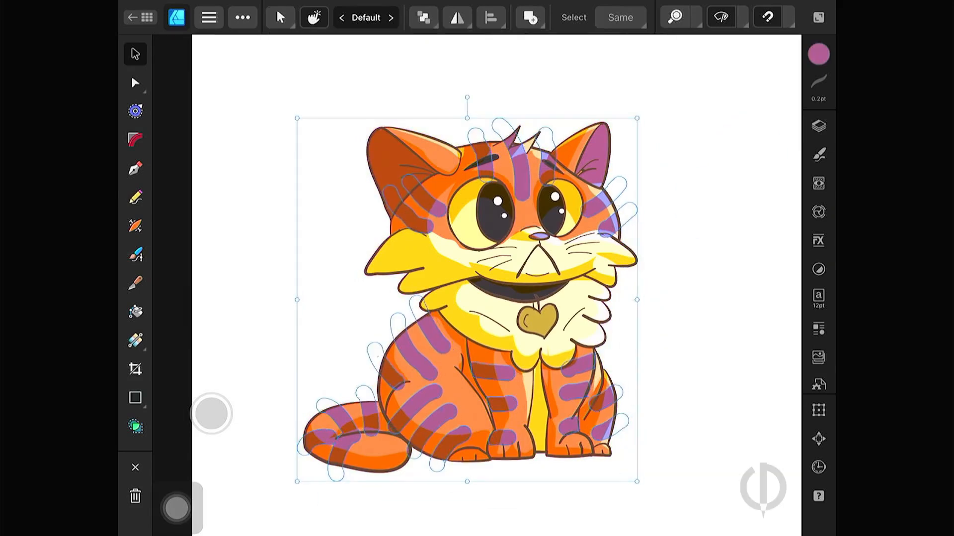
{"action": "left_click", "coordinate": [134, 197]}
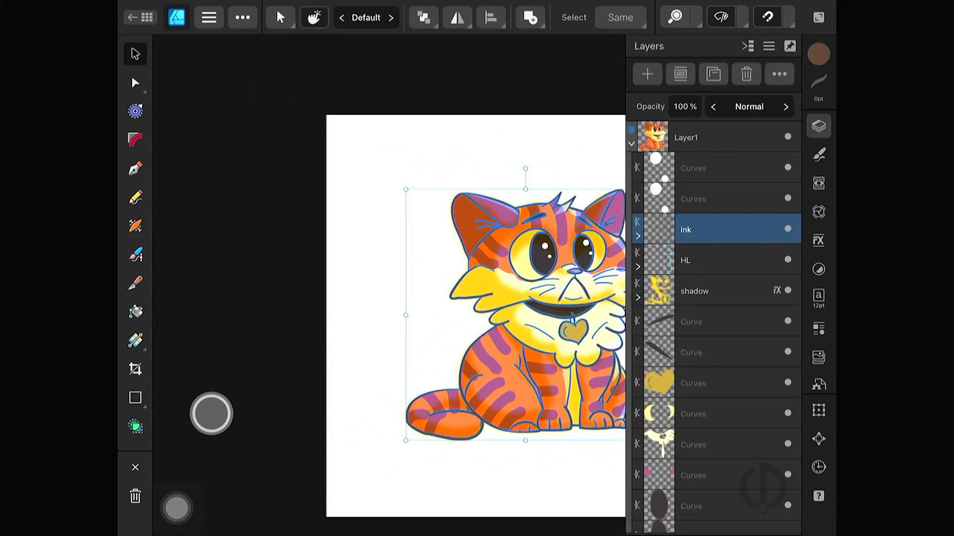
Draw a dark ground shadow under the feet and a large lavender circle behind the cat.
{"action": "scroll", "scroll_direction": "down", "scroll_amount": 3}
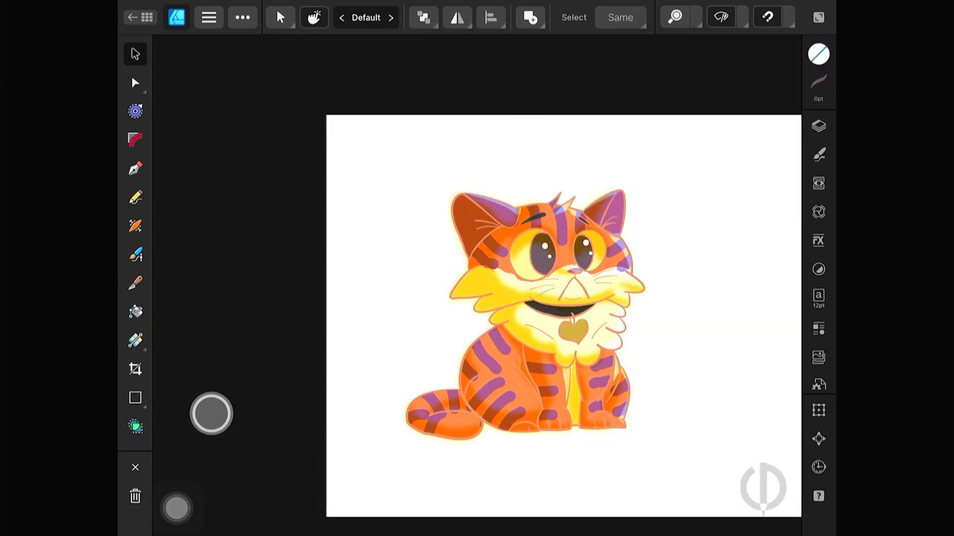
{"action": "left_click", "coordinate": [817, 127]}
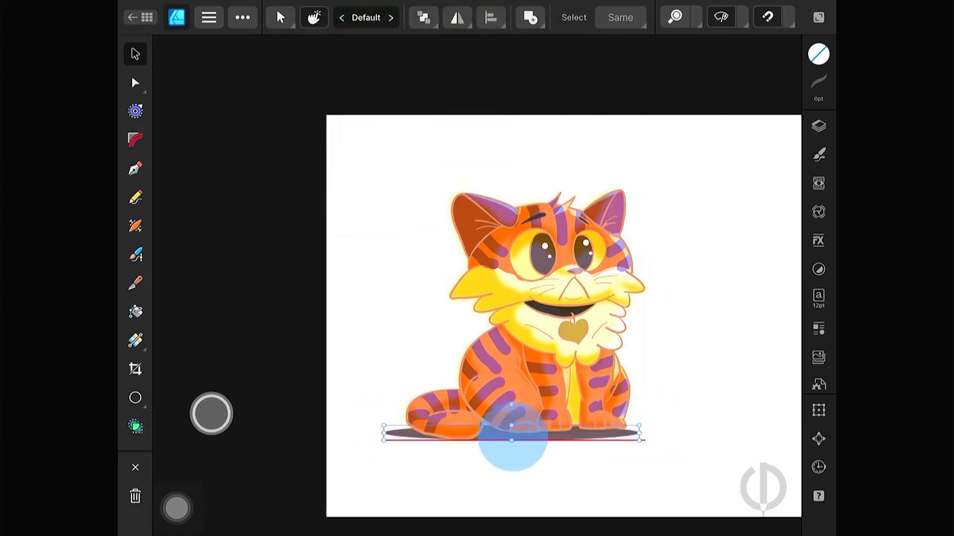
{"action": "left_click", "coordinate": [135, 397]}
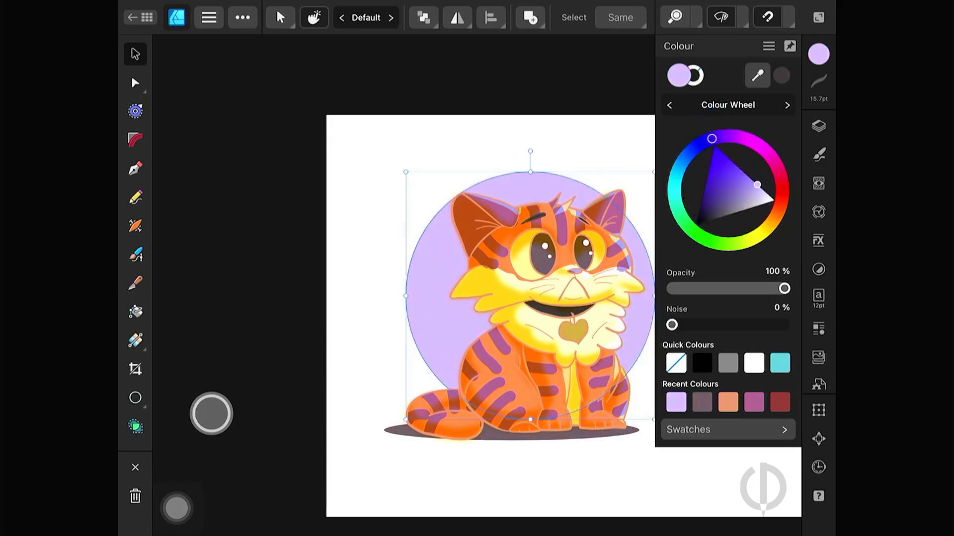
{"action": "left_click", "coordinate": [818, 126]}
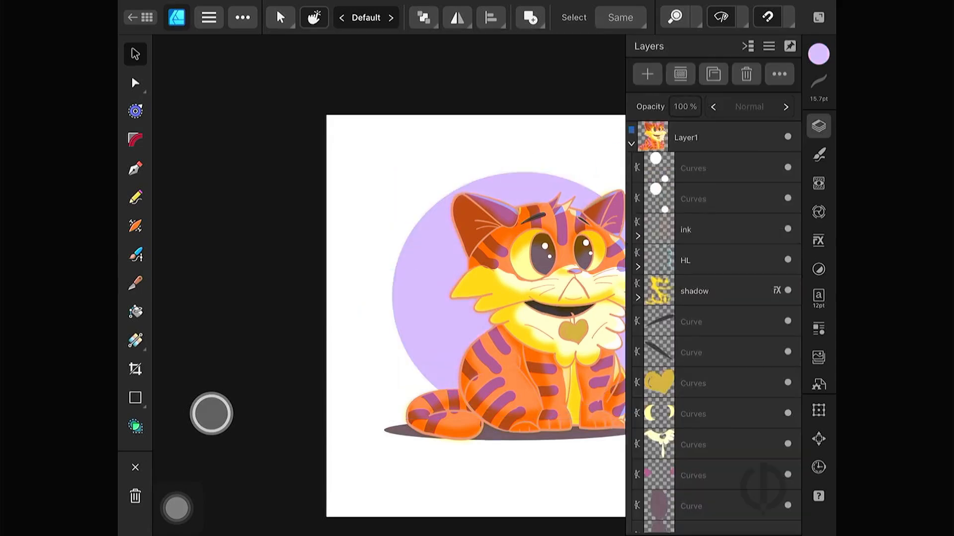